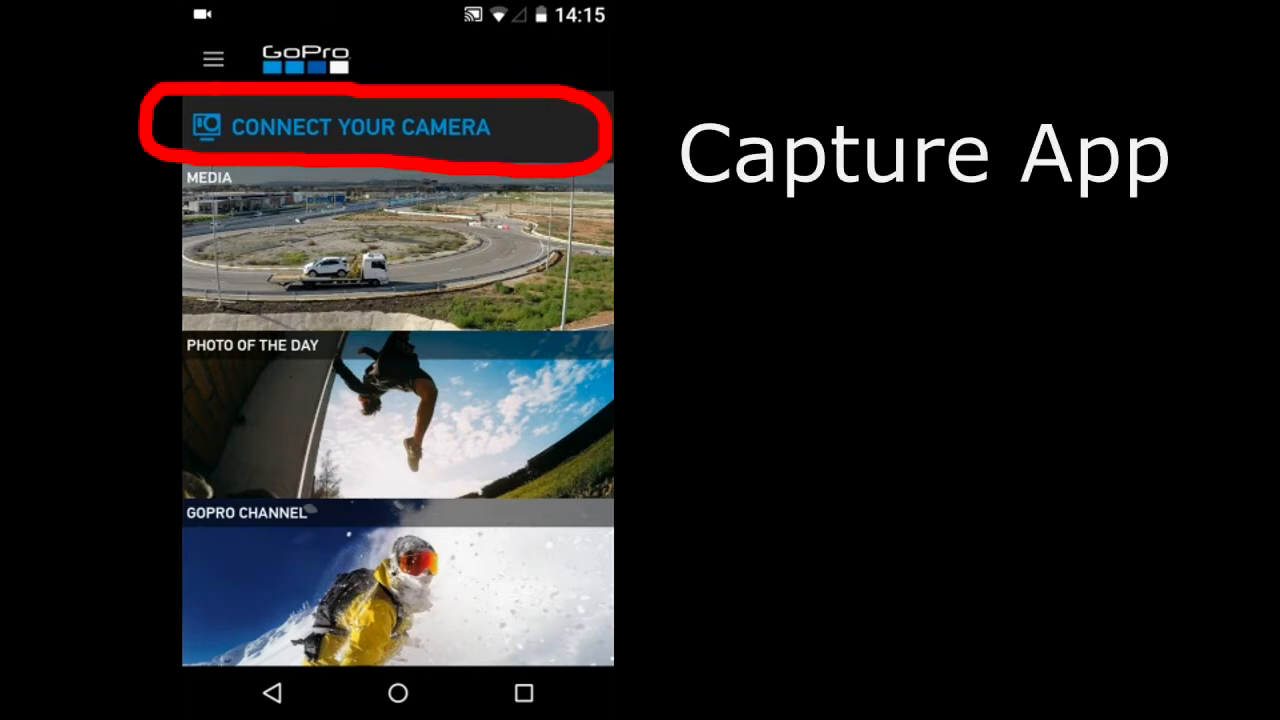
Choose CONNECT YOUR CAMERA on the home screen to reach the Camera page for GP24614115
{"action": "left_click", "coordinate": [357, 127]}
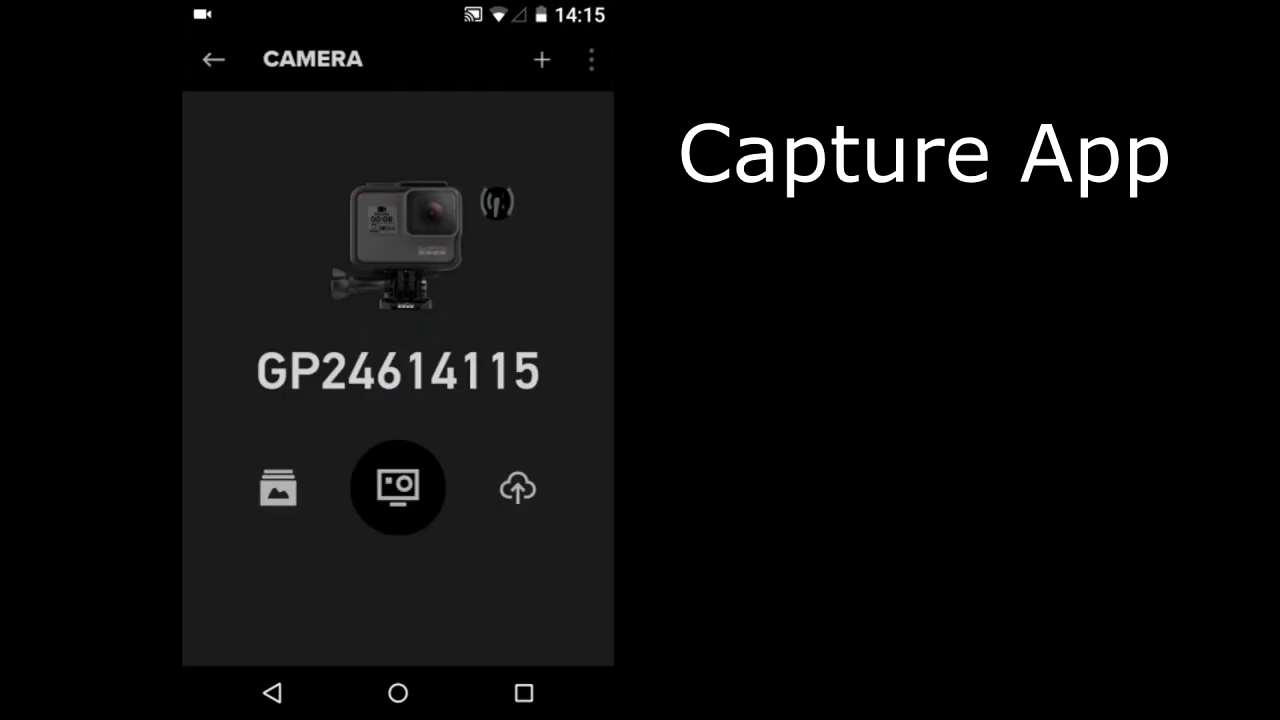
{"action": "left_click", "coordinate": [541, 59]}
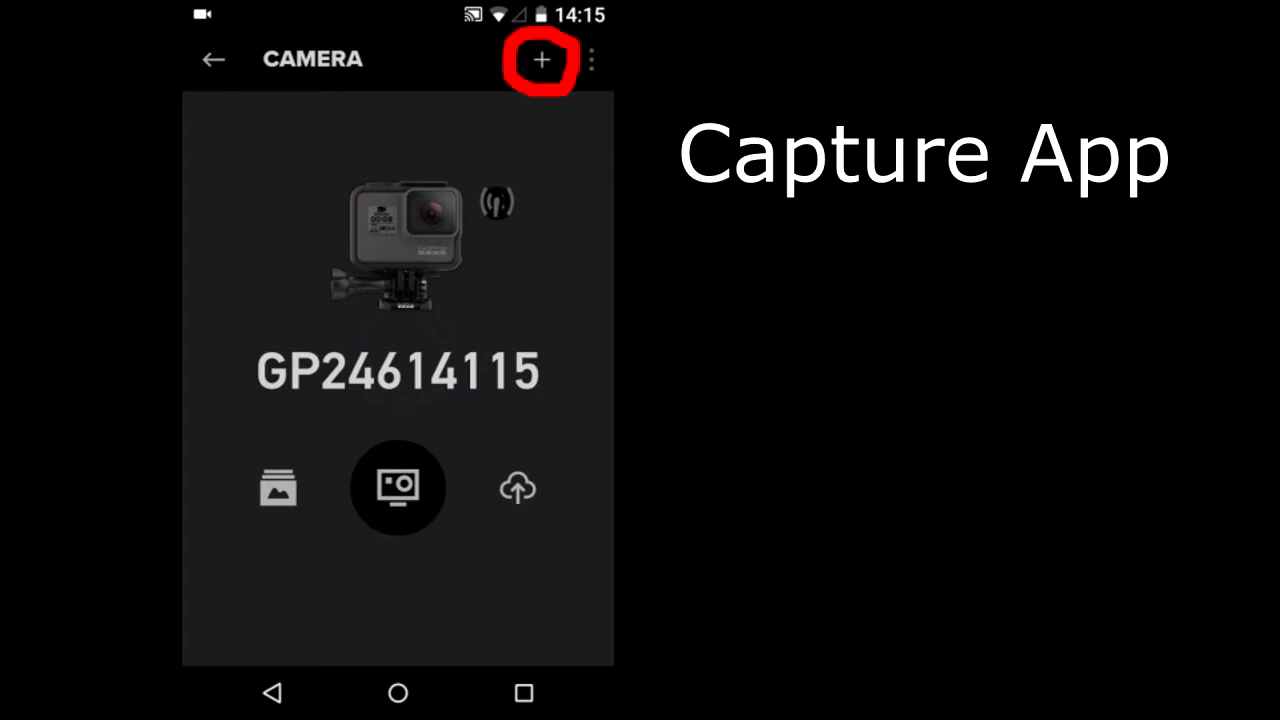
Tap the + icon on the Camera page to begin adding a new camera
{"action": "left_click", "coordinate": [541, 59]}
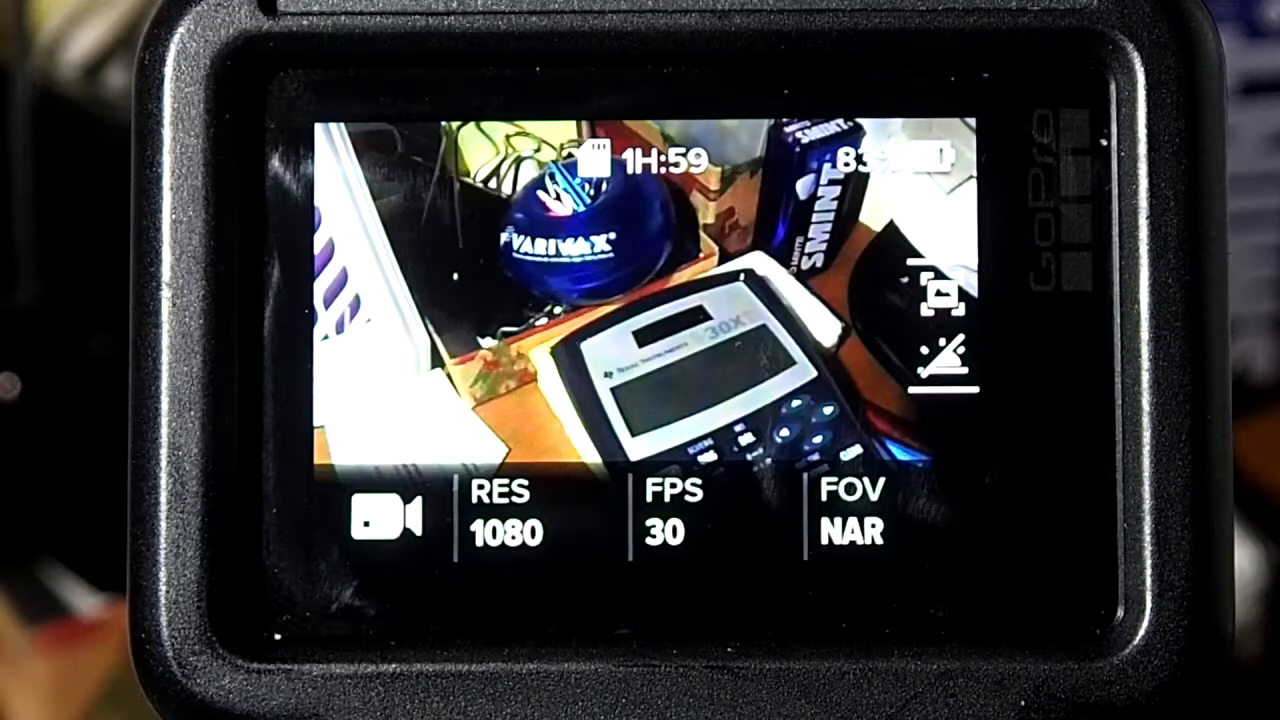
Swipe down on the HERO5 screen and open CONNECT settings
{"action": "scroll", "scroll_direction": "down", "scroll_amount": 3}
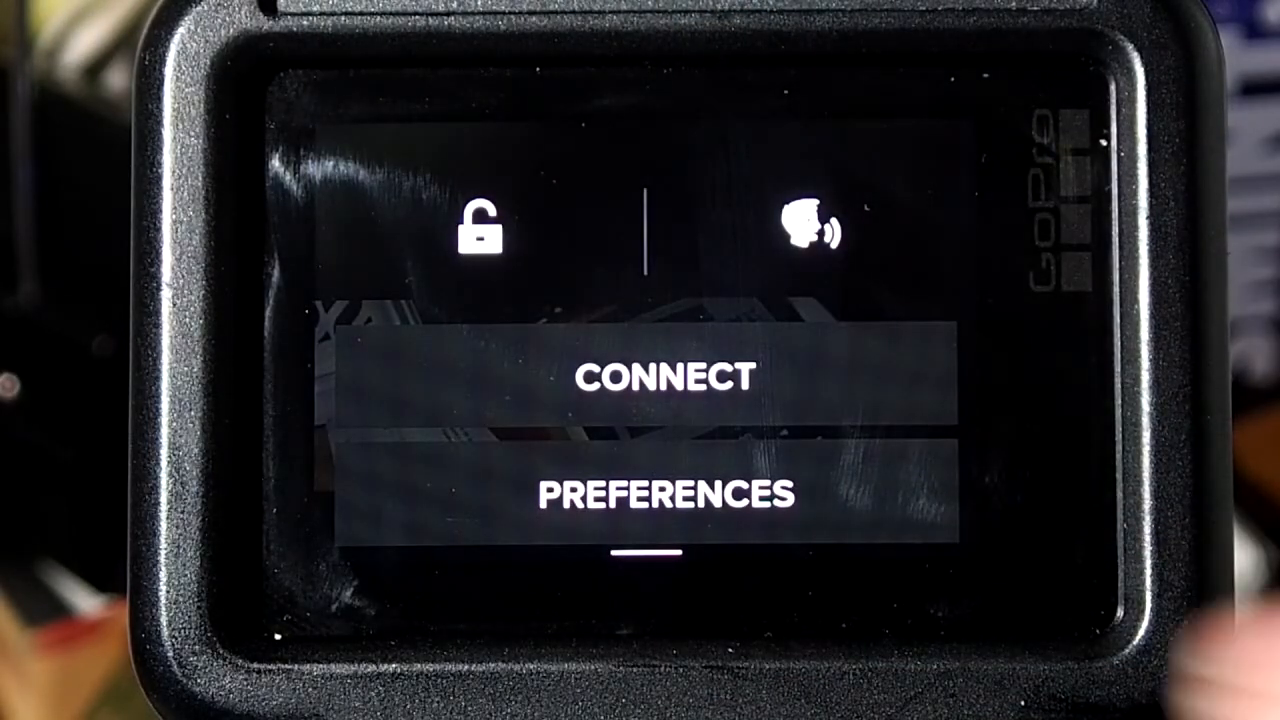
{"action": "left_click", "coordinate": [664, 378]}
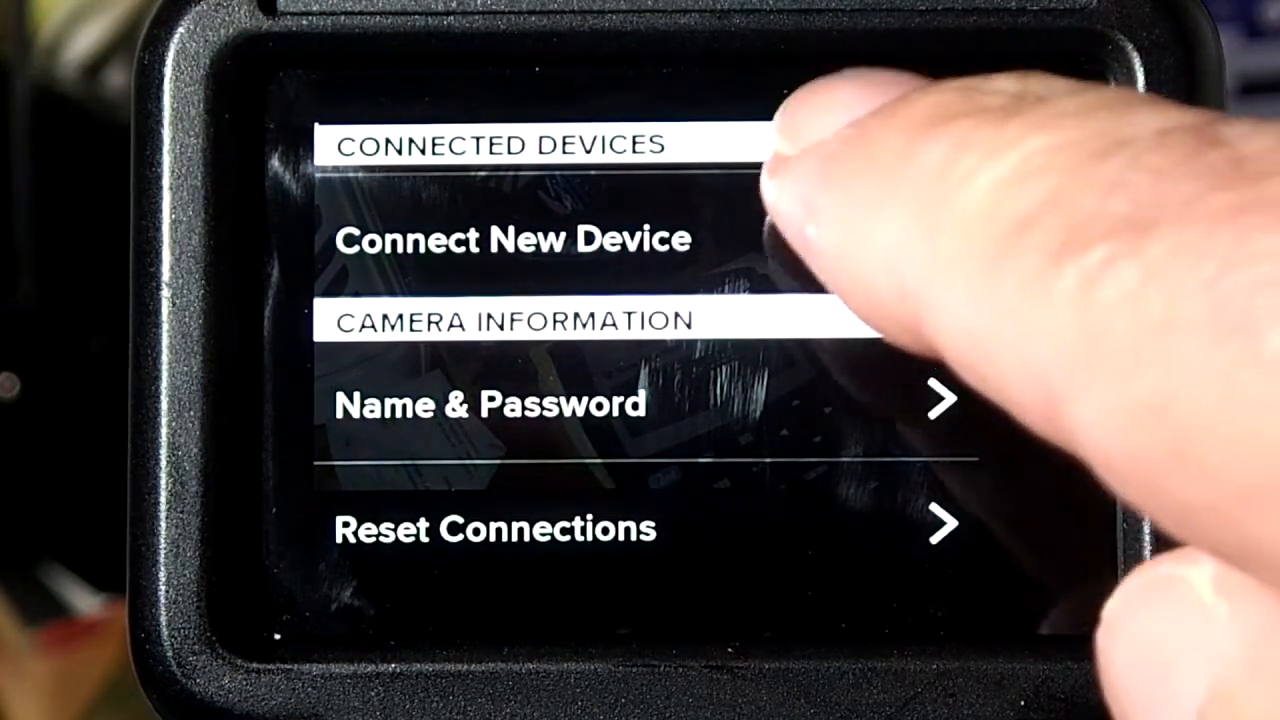
Choose Connect New Device, then Capture App, to start pairing on the HERO5
{"action": "left_click", "coordinate": [513, 240]}
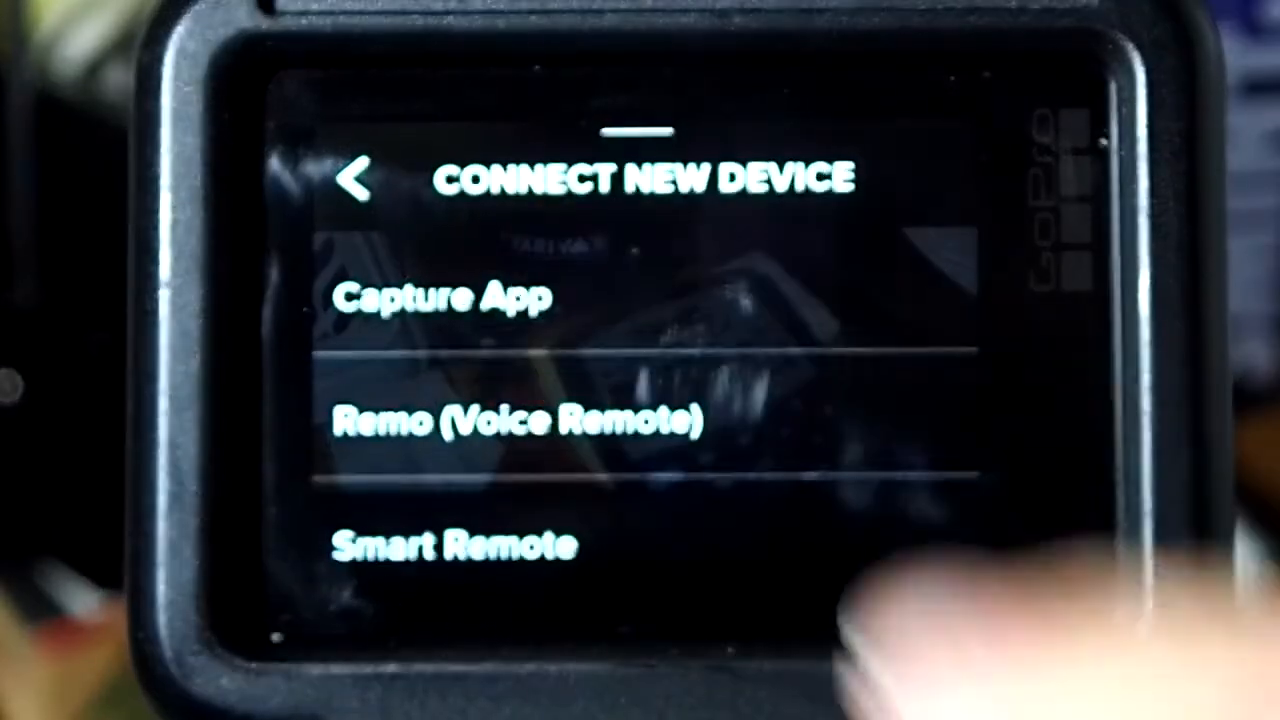
{"action": "left_click", "coordinate": [443, 297]}
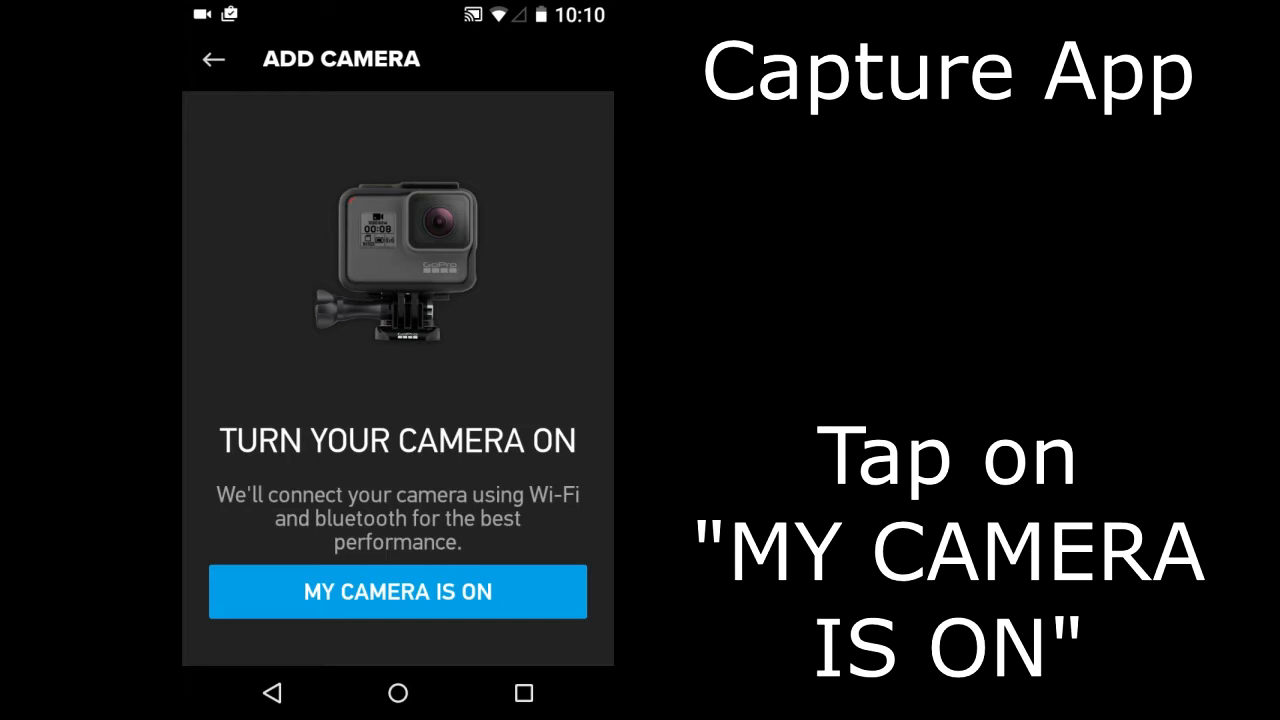
Confirm MY CAMERA IS ON and continue past the Enable Bluetooth prompt
{"action": "left_click", "coordinate": [397, 591]}
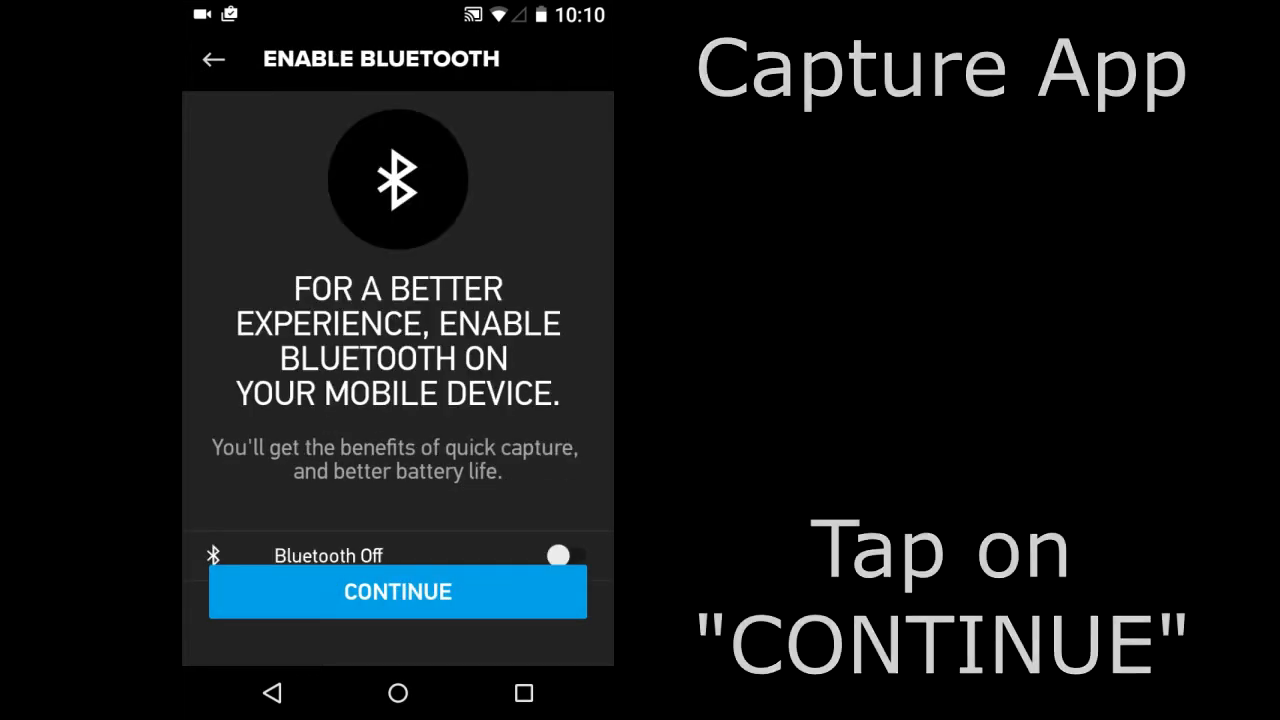
{"action": "left_click", "coordinate": [397, 591]}
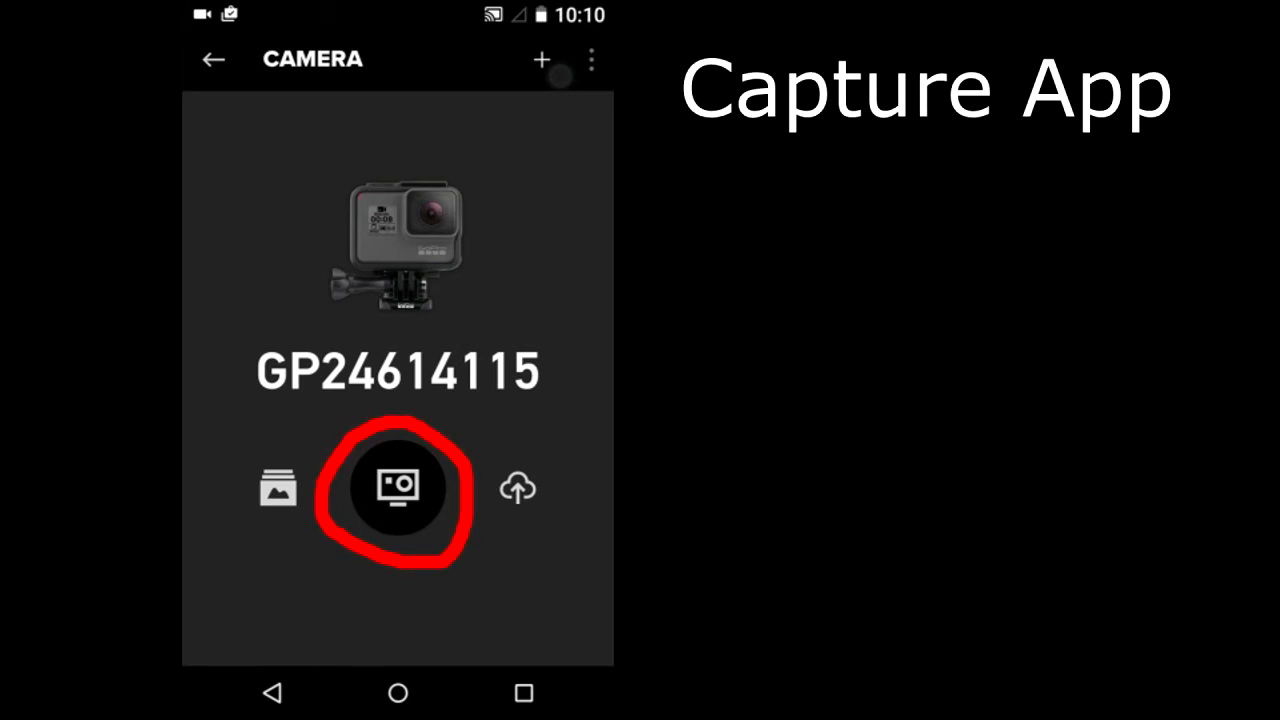
Tap camera control in the app, then view the HERO5's Connect list showing Capture App disconnected
{"action": "left_click", "coordinate": [397, 488]}
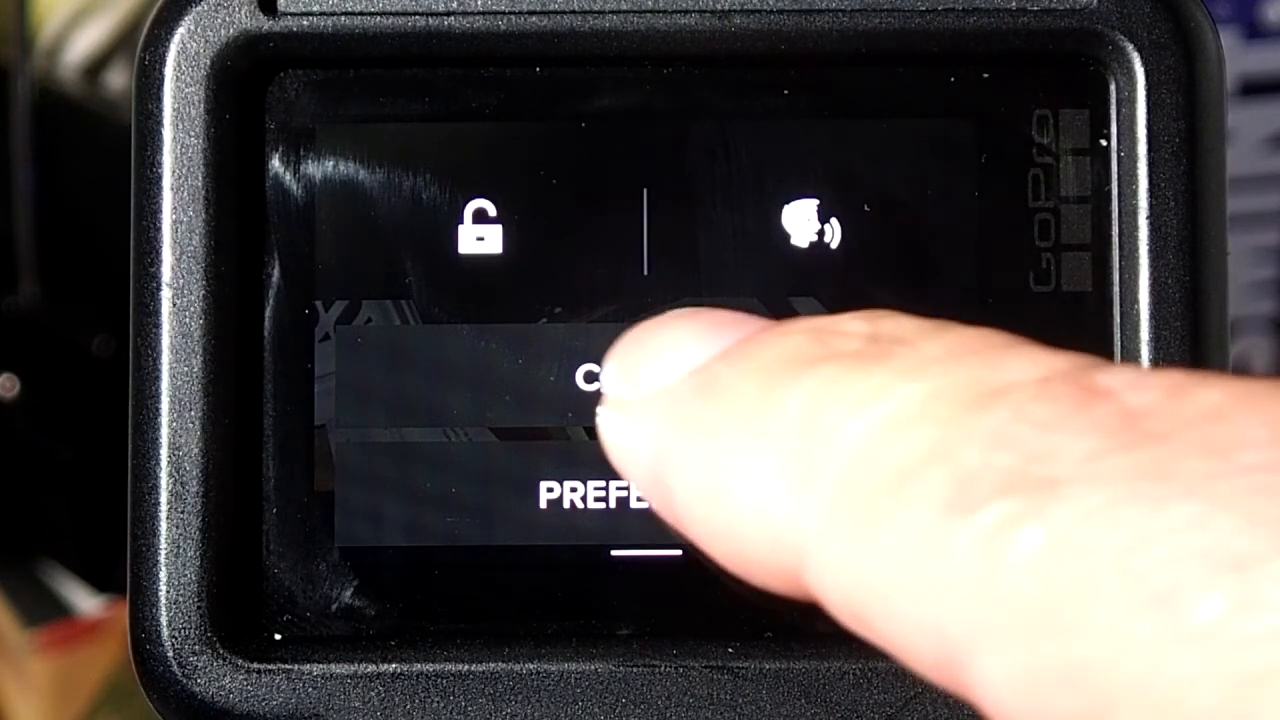
{"action": "left_click", "coordinate": [620, 383]}
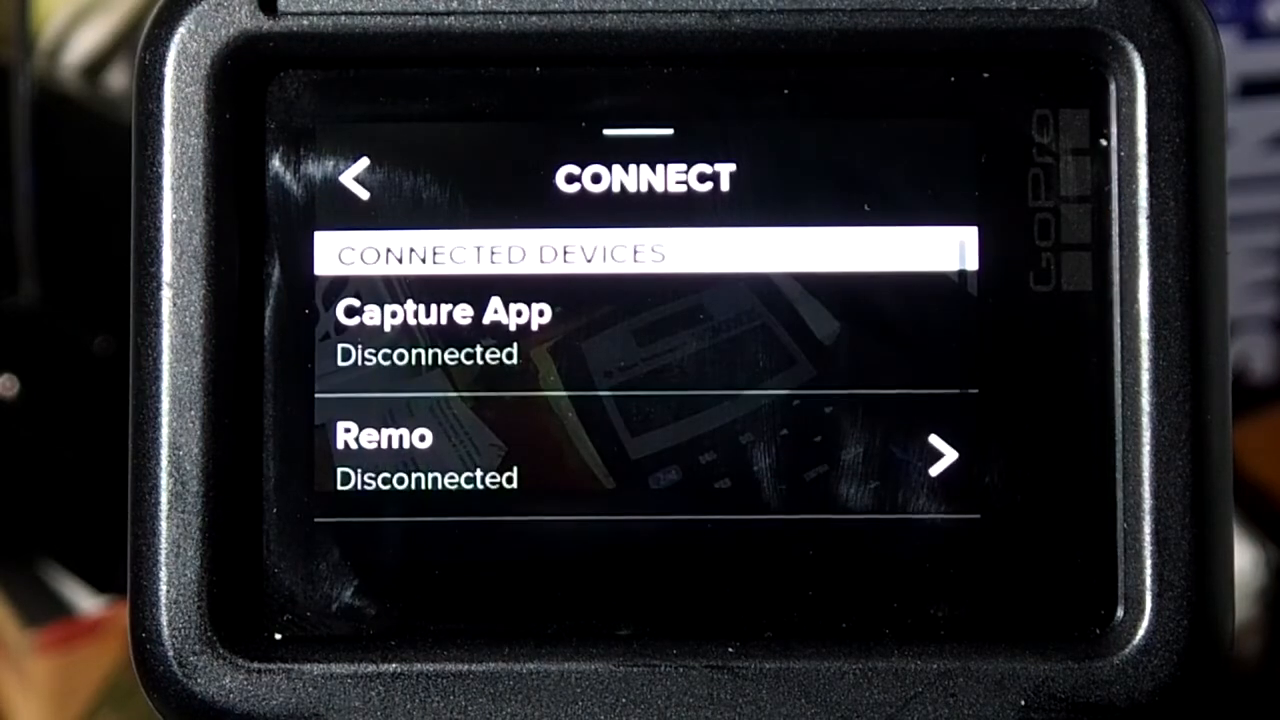